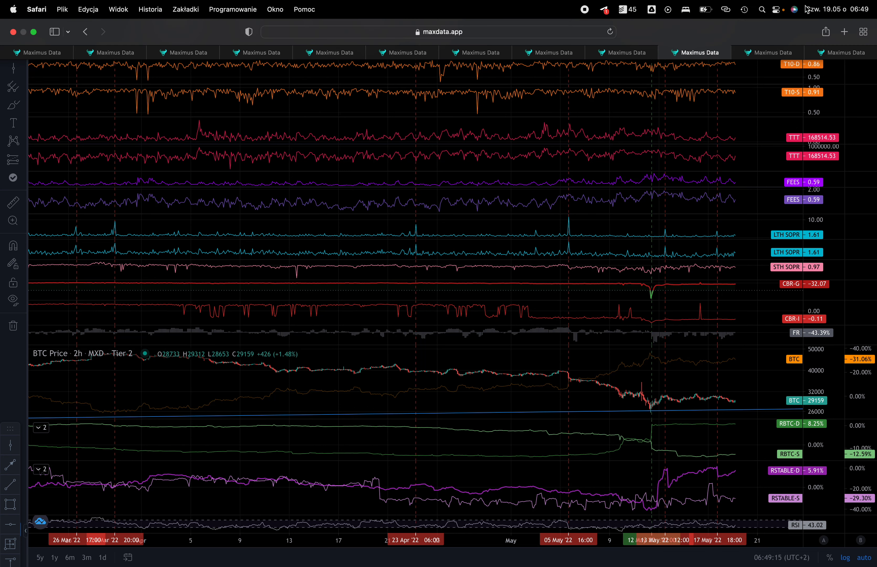
mouse_move(828, 17)
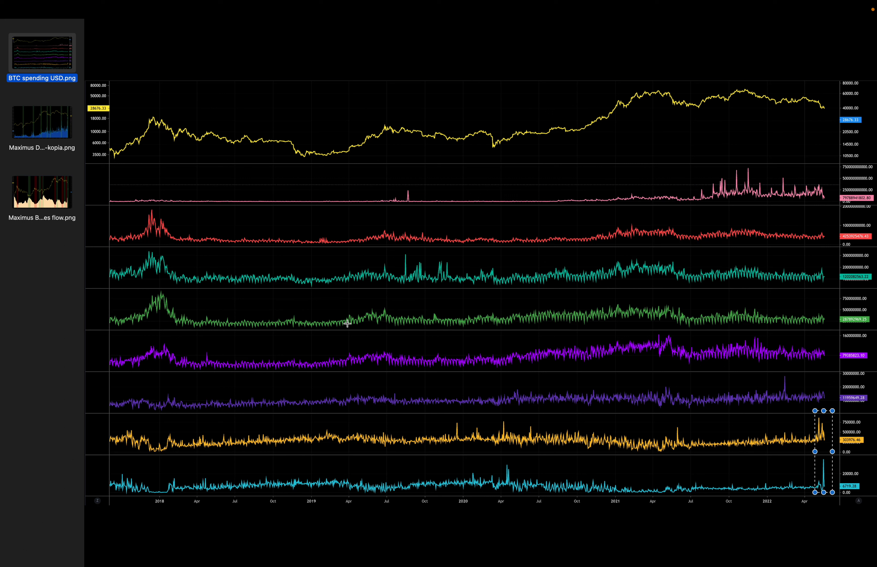
mouse_move(532, 361)
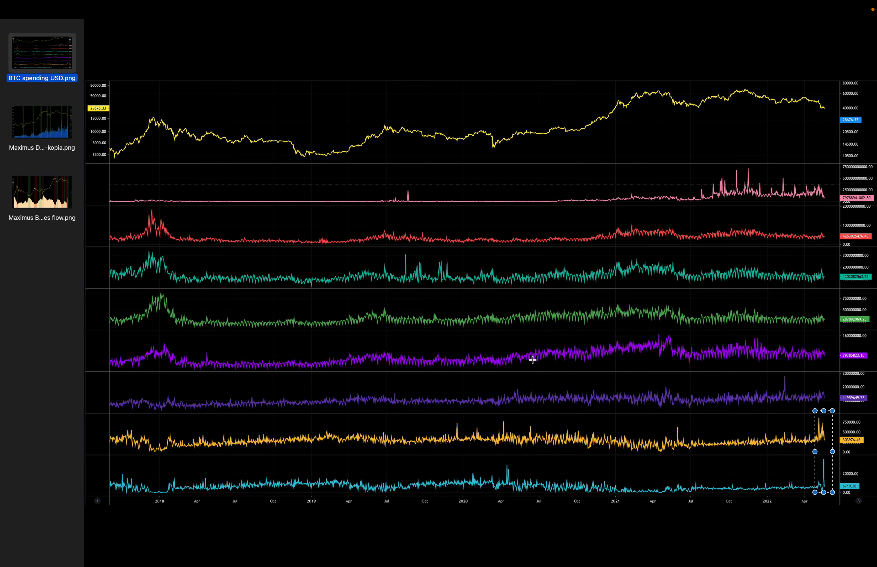
- View the second chart image, marking the most recent spike and the September 2020 spike
click(41, 124)
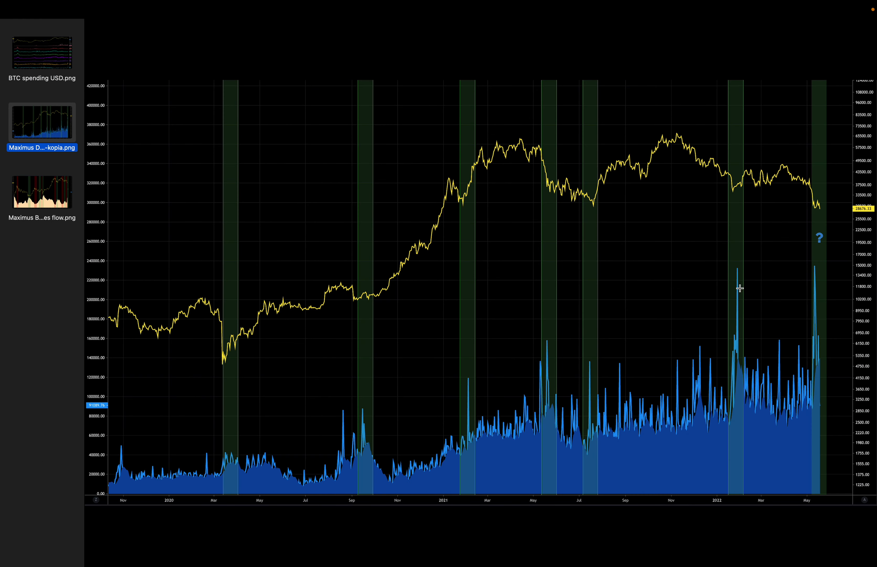
drag(738, 273, 820, 416)
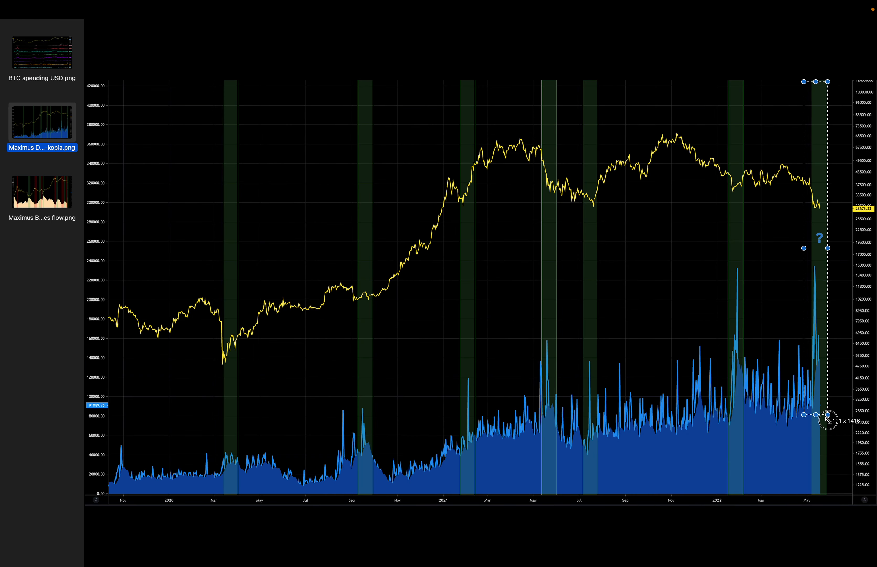
drag(817, 397, 738, 254)
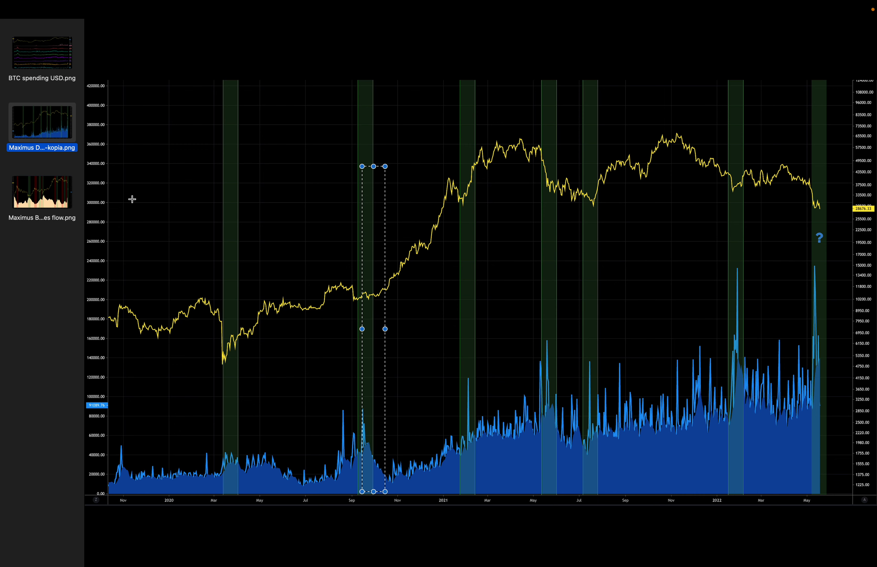
- View the third chart image and mark the most recent period at the chart's end
click(41, 192)
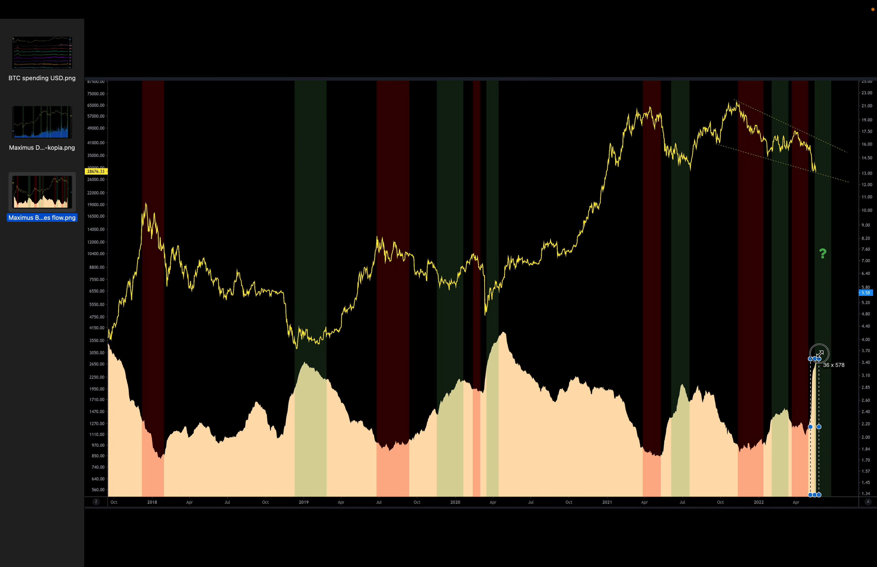
drag(817, 355, 816, 80)
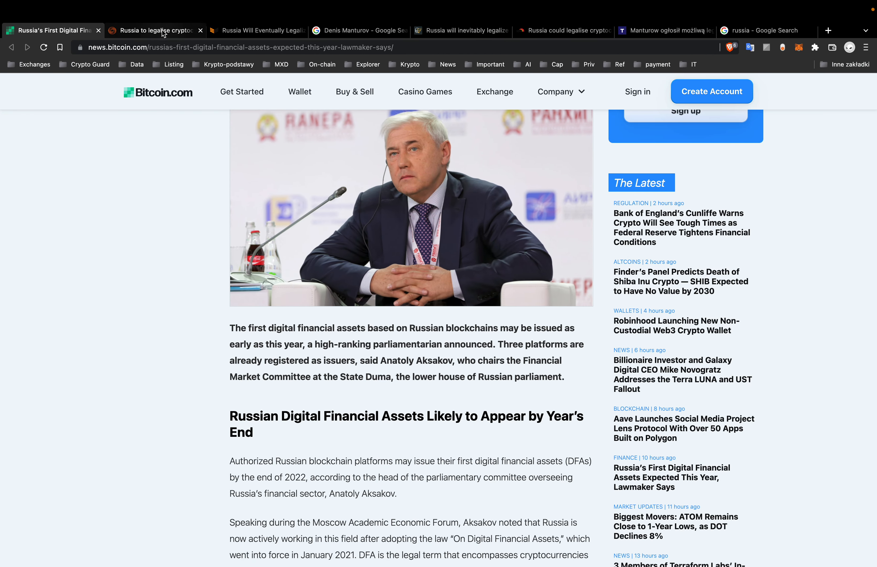
- Read the Reuters, Bitcoin Magazine, Google News and Cointelegraph coverage of Russia legalising crypto payments
click(154, 31)
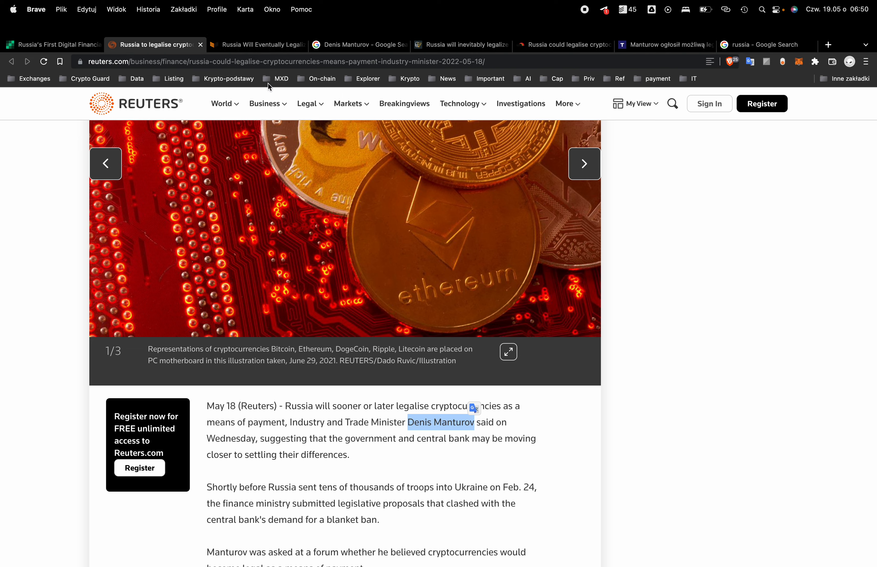
click(257, 45)
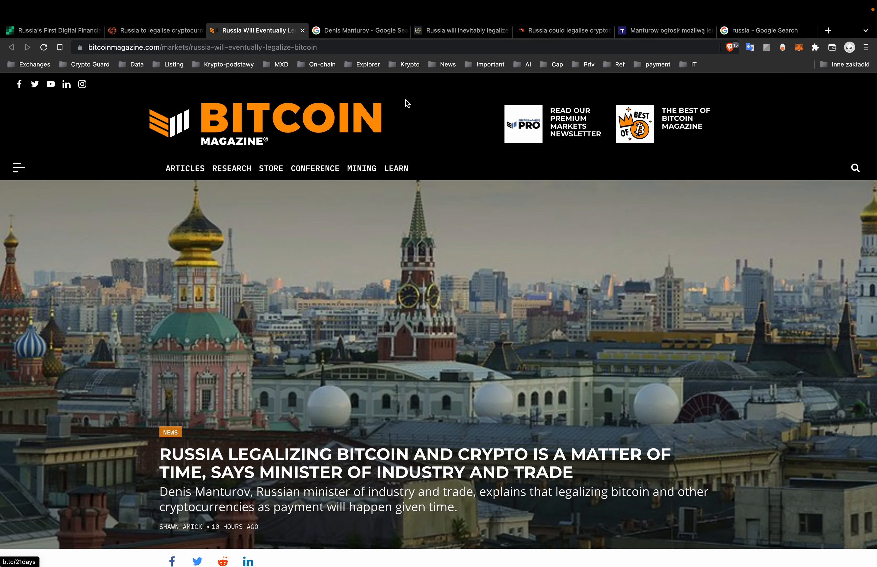
click(359, 31)
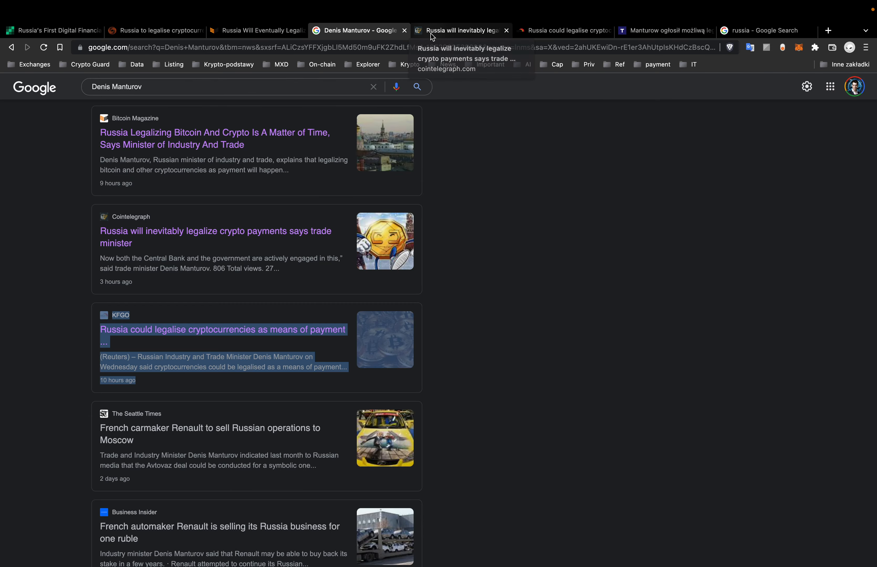
click(459, 31)
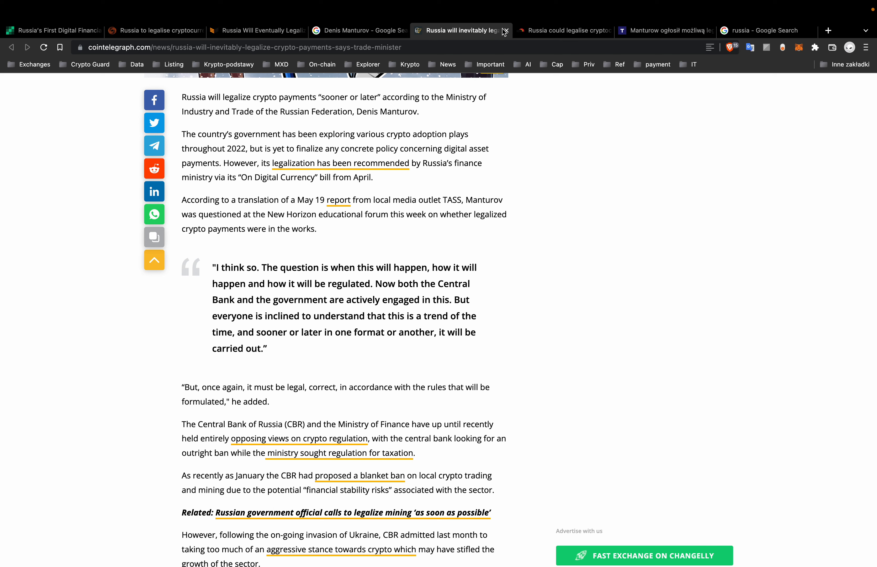
- Continue through the KFGO article, the TASS report about Manturov and the Russia Google search results
click(563, 30)
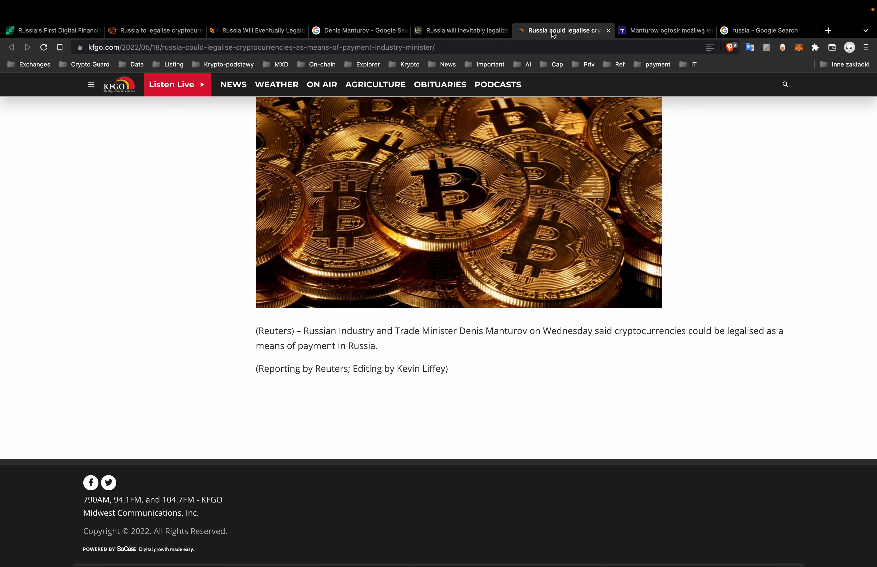
click(665, 30)
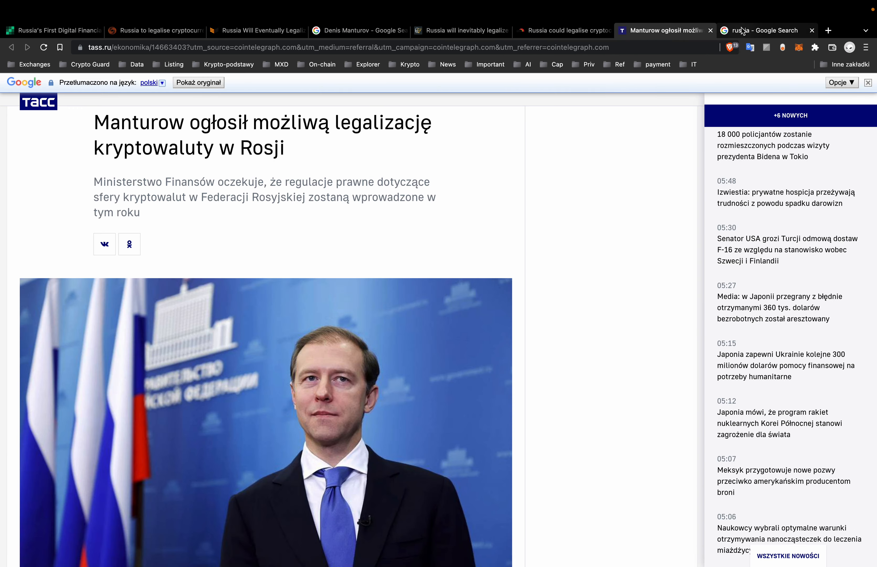
click(760, 30)
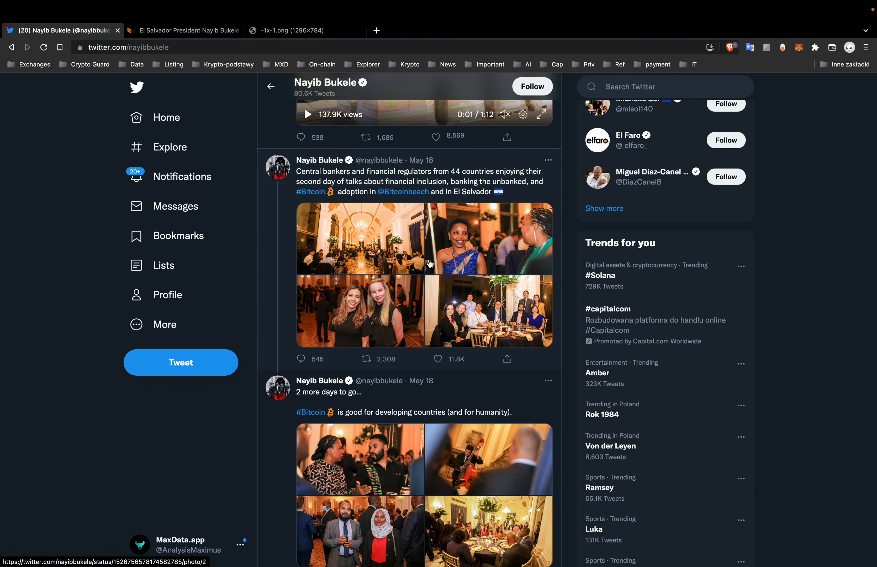
- Scroll down through the El Salvador president's Twitter profile
scroll(down, 3)
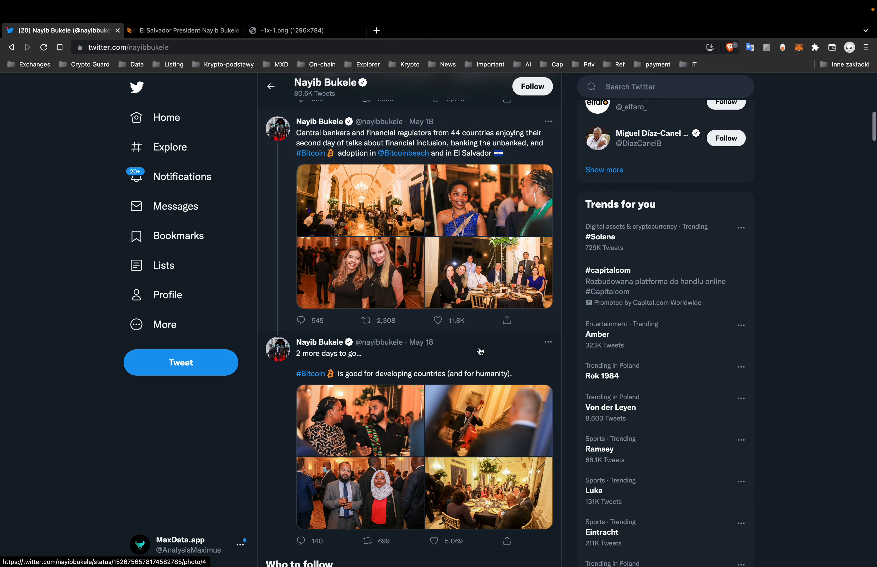
scroll(down, 3)
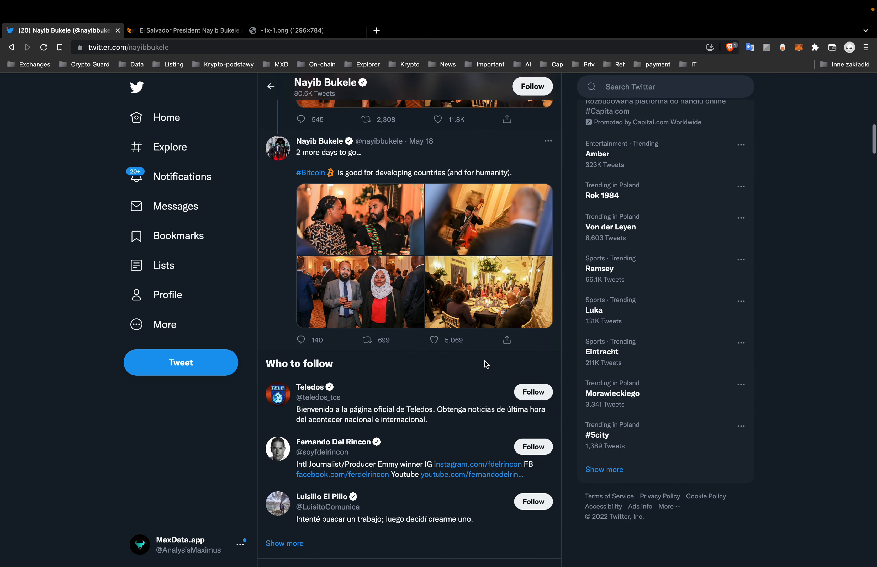
scroll(down, 3)
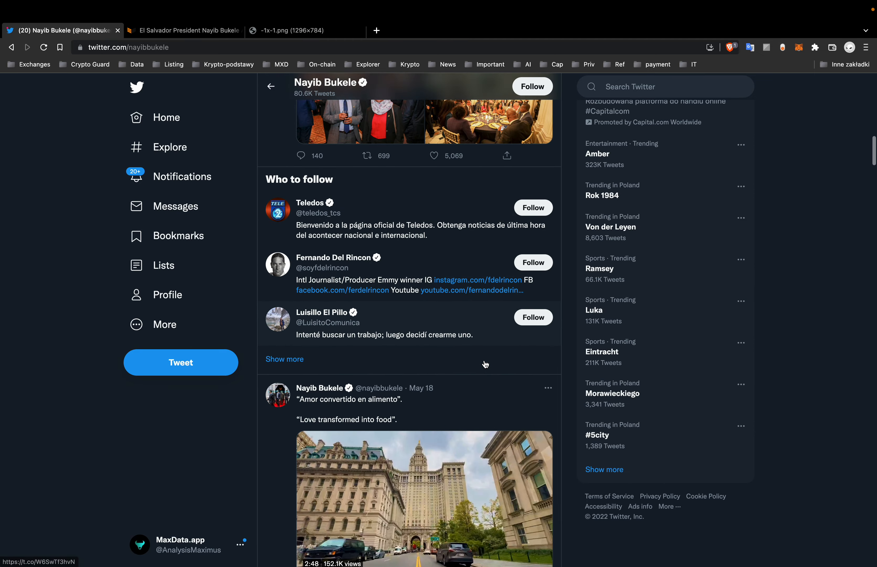
scroll(down, 3)
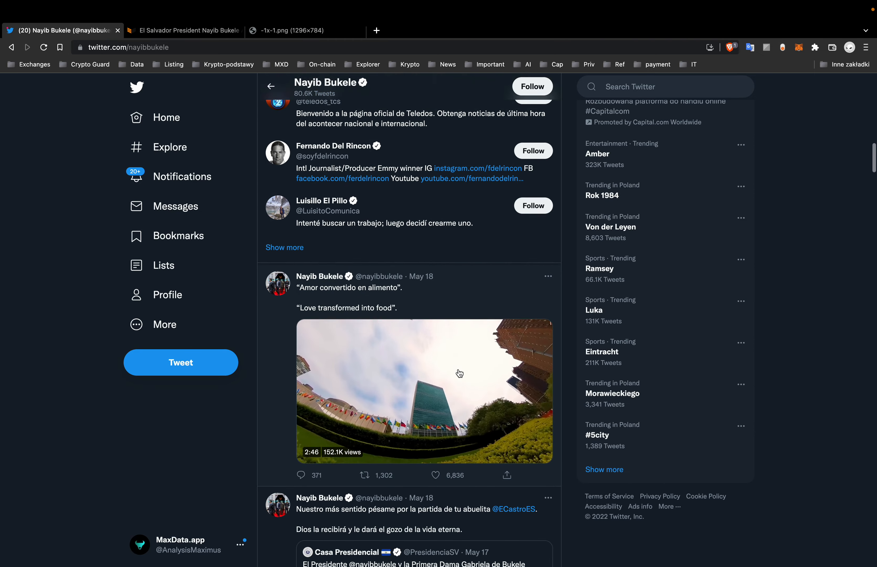
scroll(down, 3)
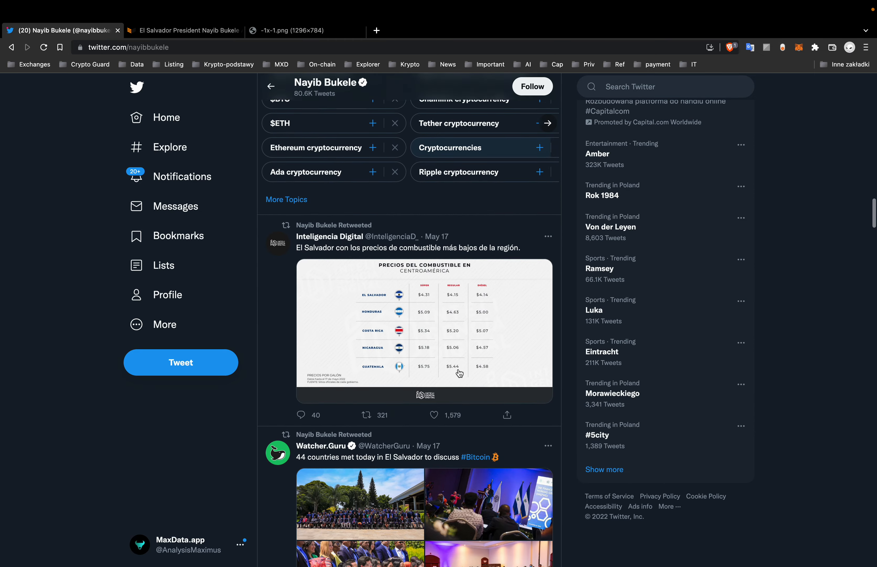
- Read the El Salvador Bitcoin Magazine article and purchases chart image, then return to the Twitter profile
click(185, 30)
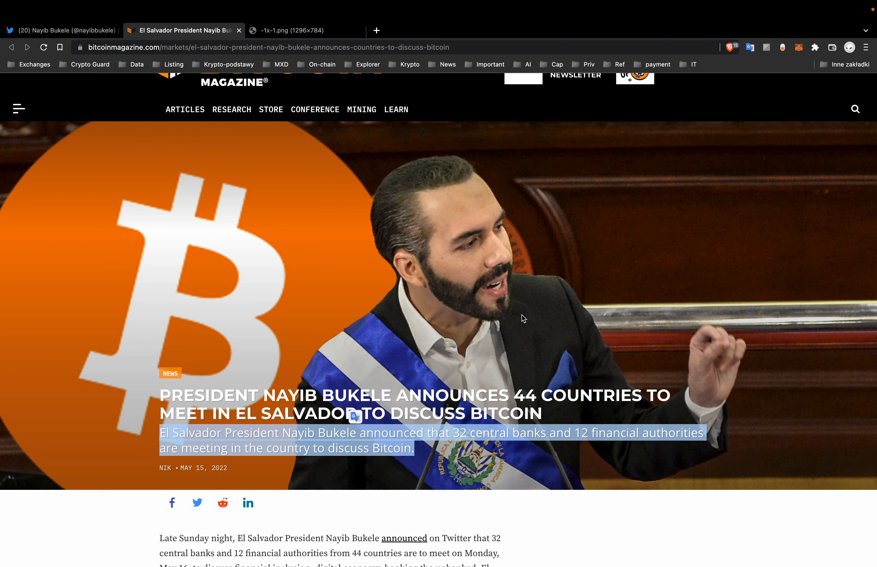
scroll(down, 3)
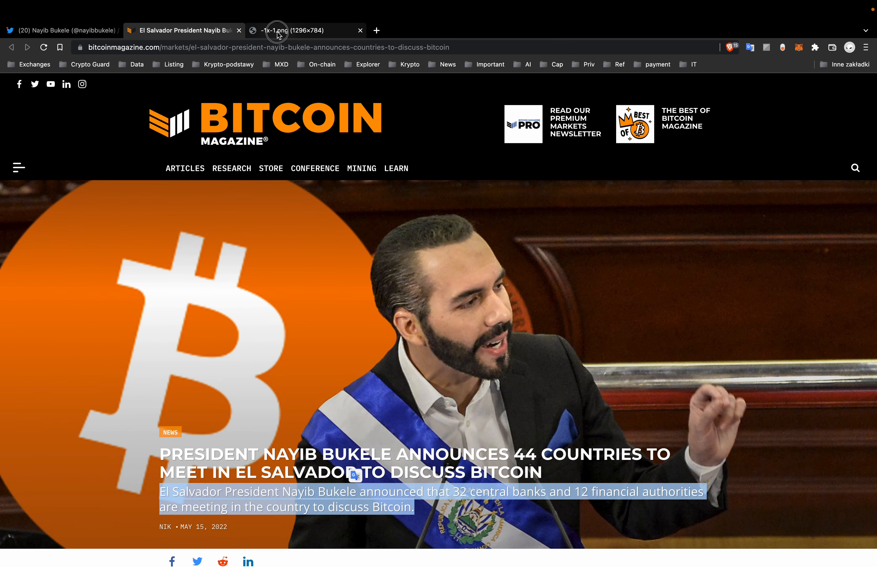
click(305, 31)
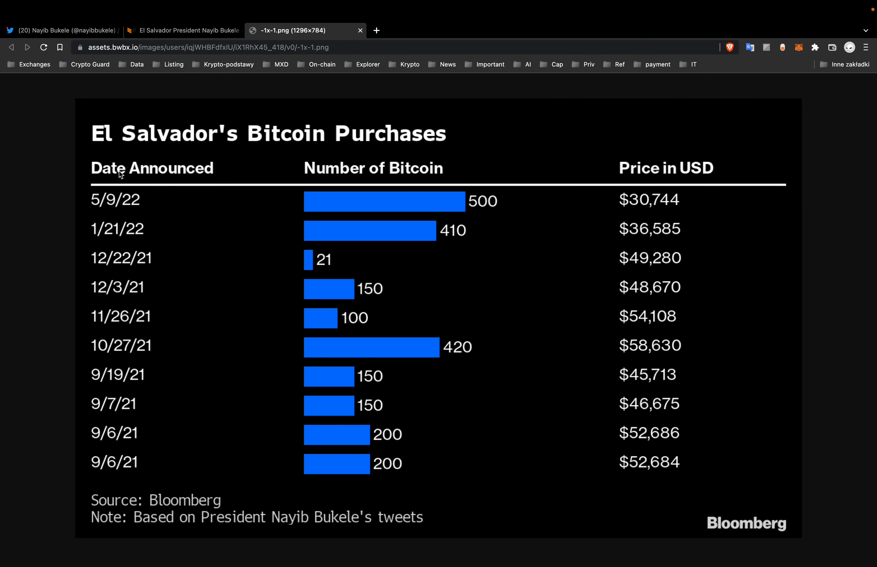
mouse_move(212, 171)
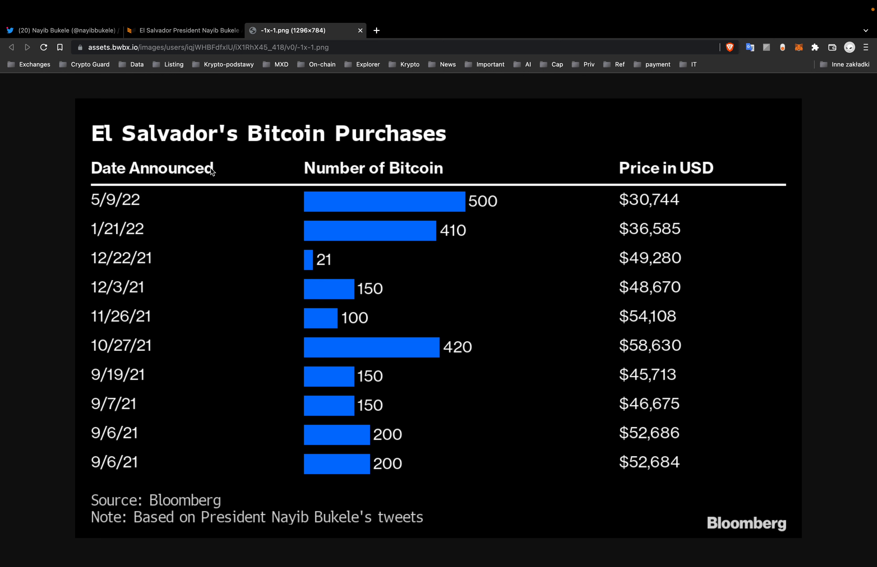
mouse_move(202, 145)
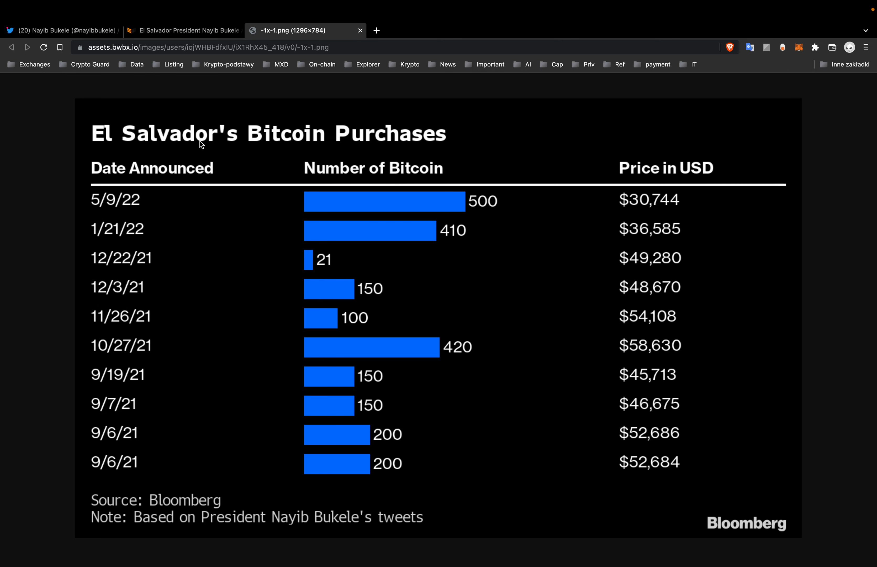
mouse_move(186, 193)
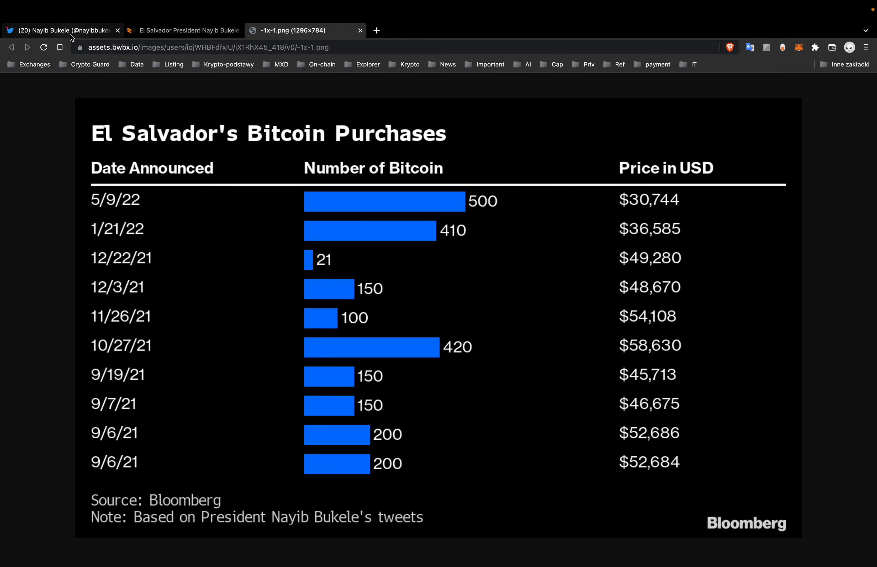
click(59, 30)
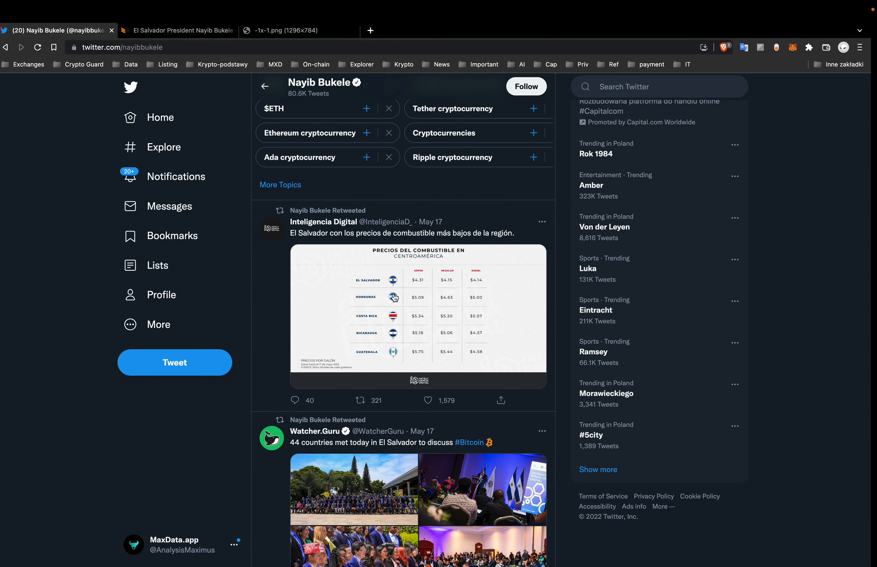
click(62, 31)
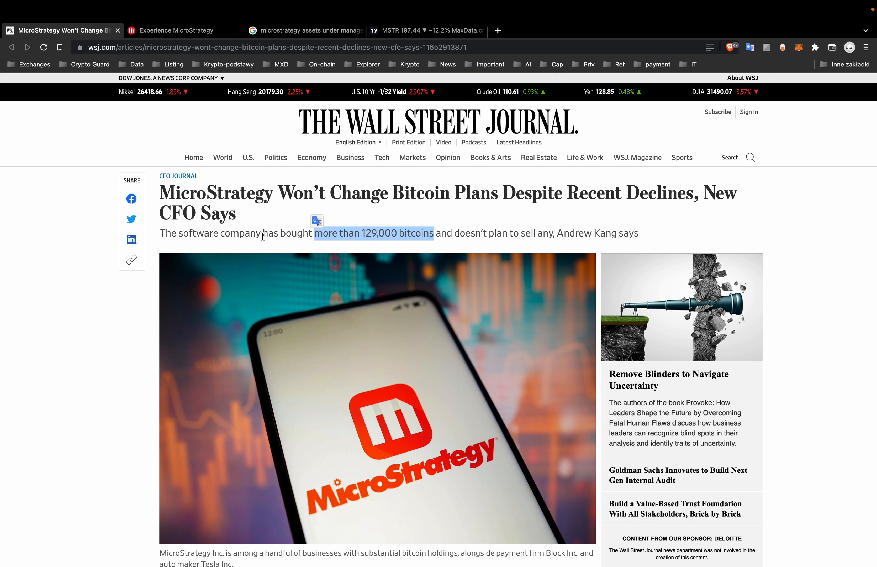
mouse_move(185, 126)
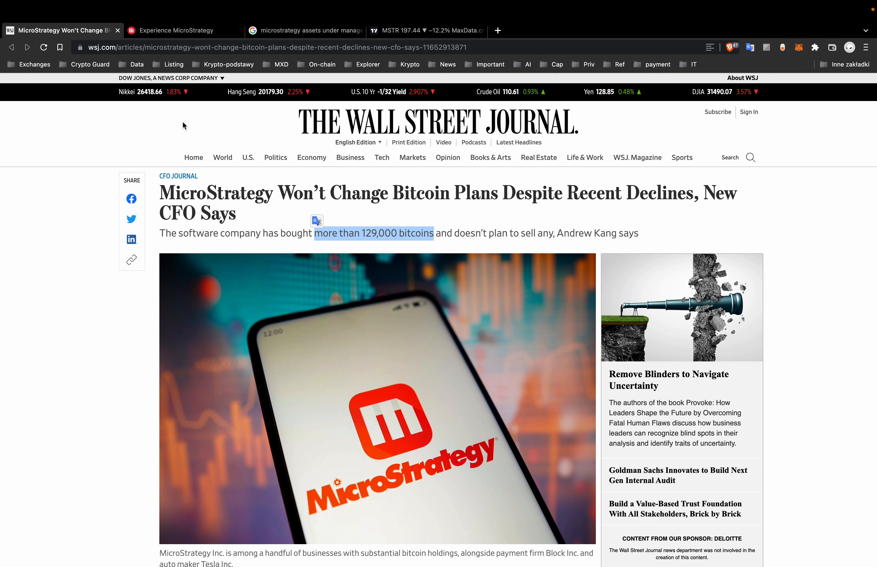
mouse_move(179, 30)
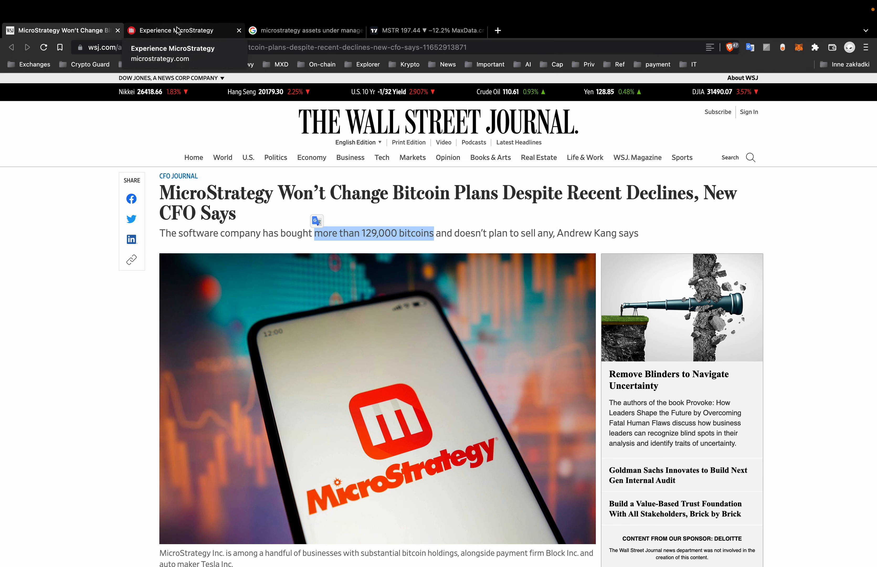
- Browse the MicroStrategy product page, then view the weekly MSTR stock chart on TradingView
click(184, 31)
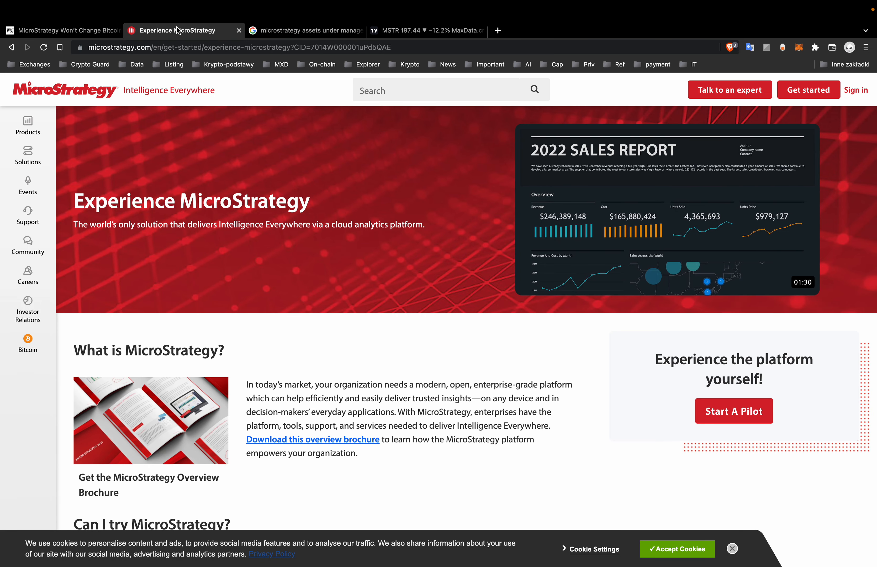
scroll(down, 3)
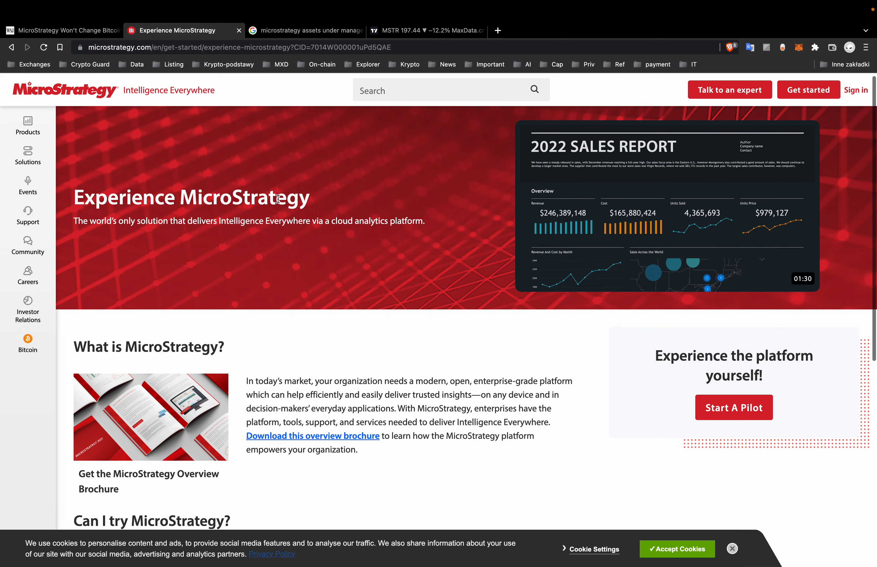
mouse_move(313, 78)
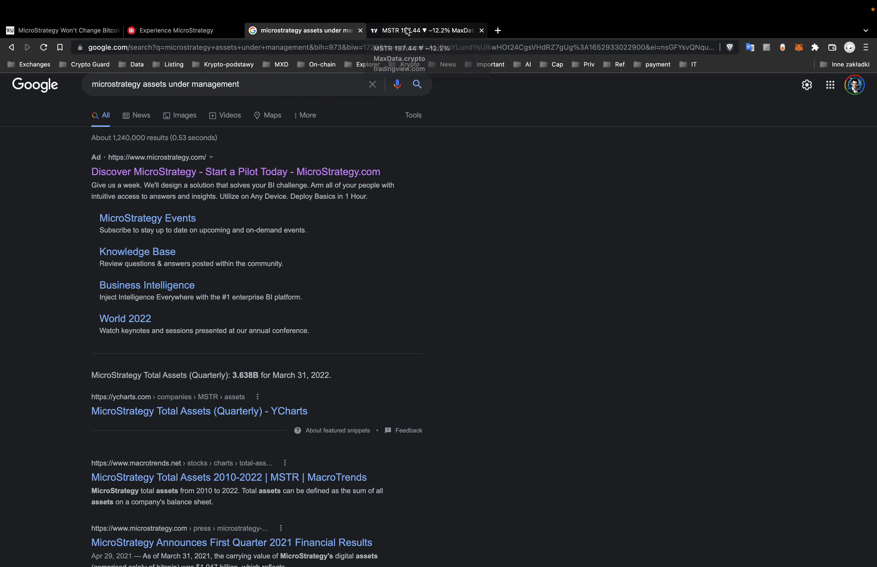
click(425, 31)
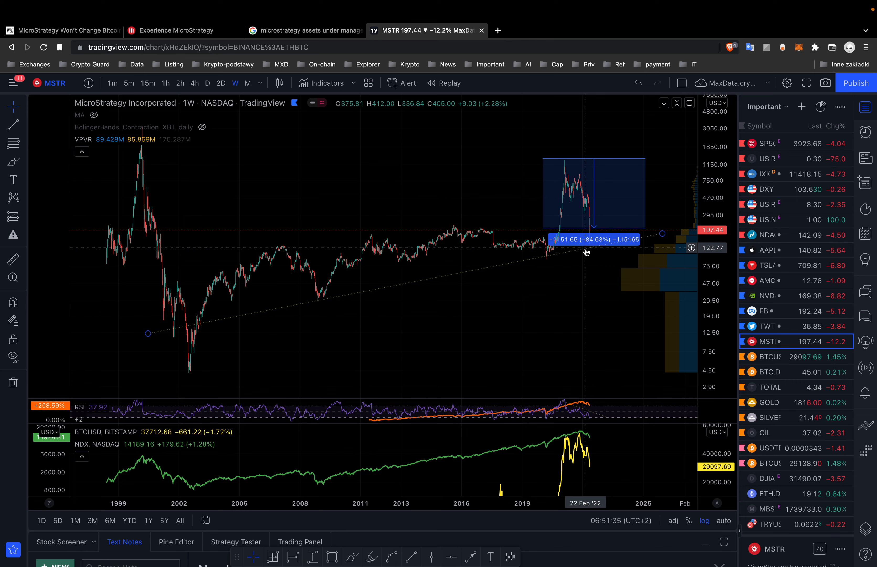
mouse_move(515, 272)
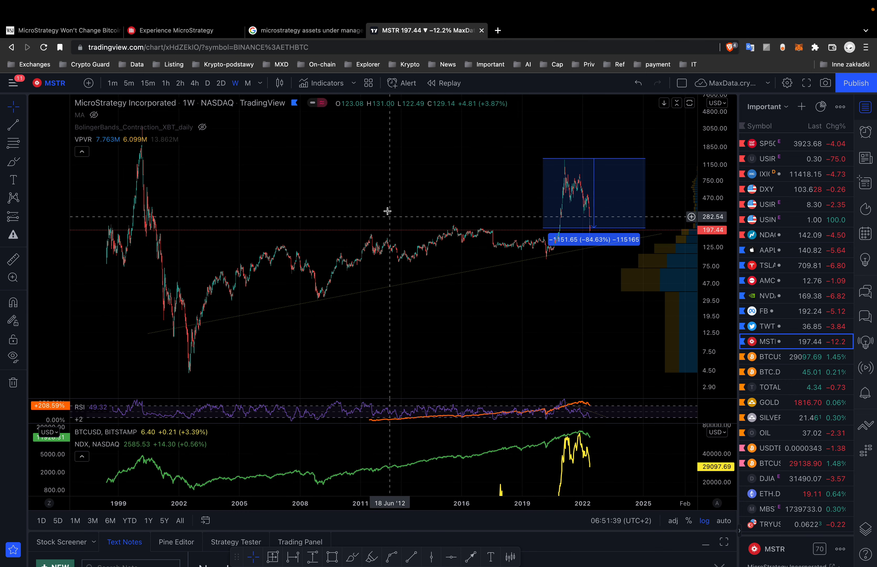
click(67, 31)
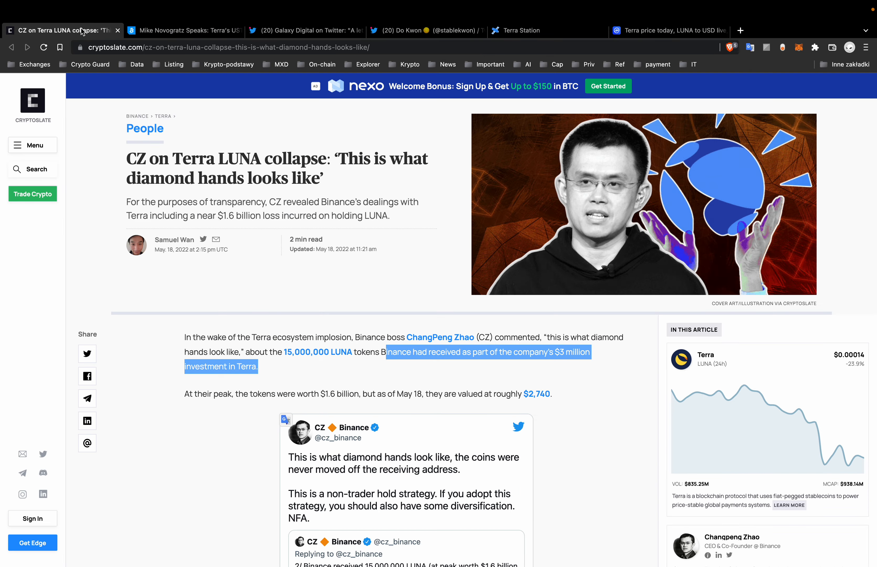
mouse_move(173, 100)
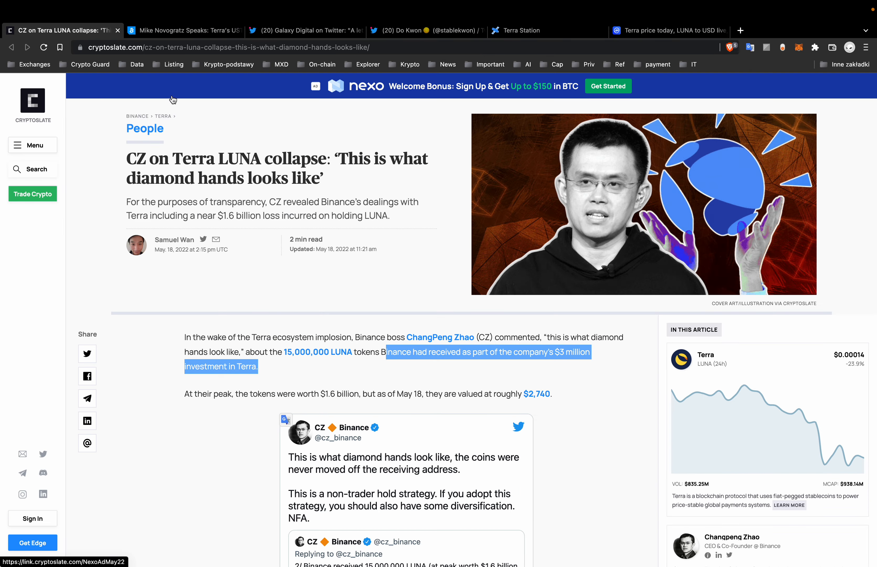
- Read the UST failure article, Galaxy Digital's shareholder letter and the Terra Station rebirth proposal, then the LUNA price page
click(183, 30)
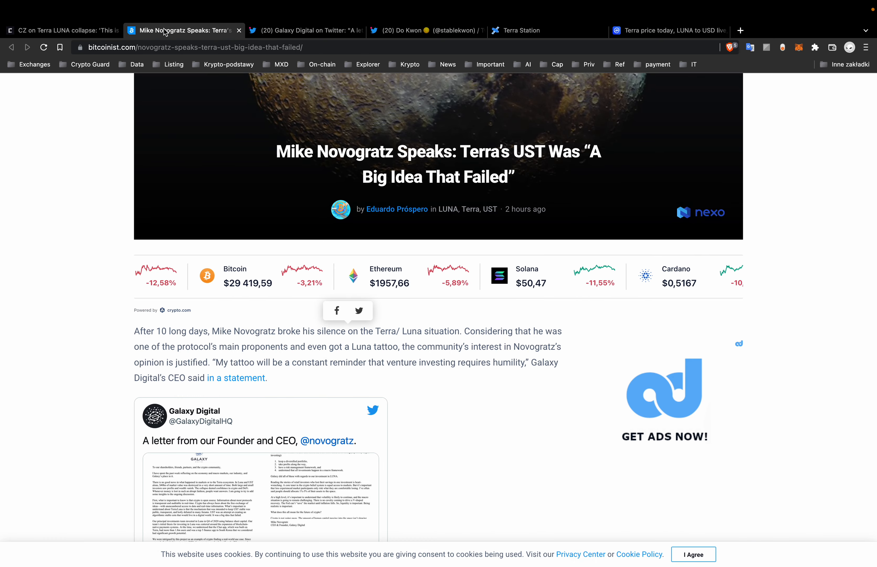
scroll(down, 3)
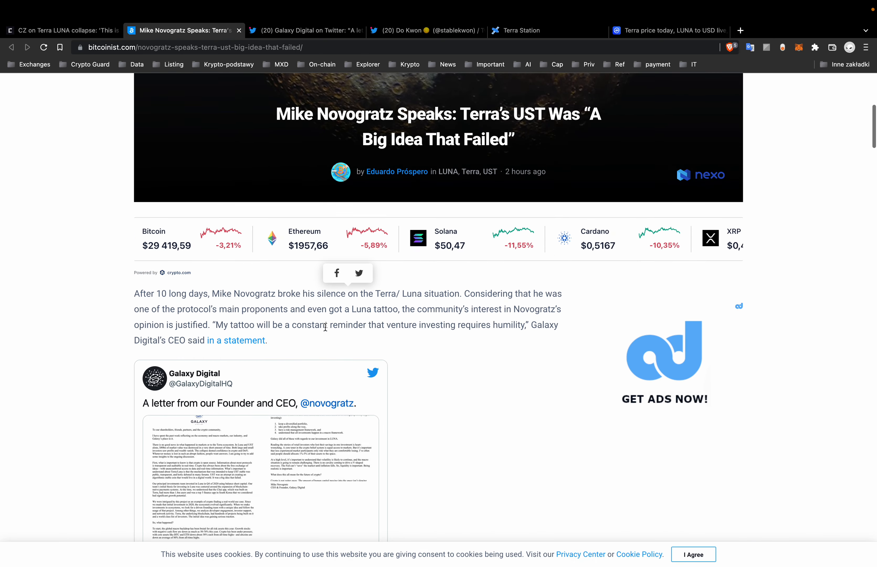
click(305, 31)
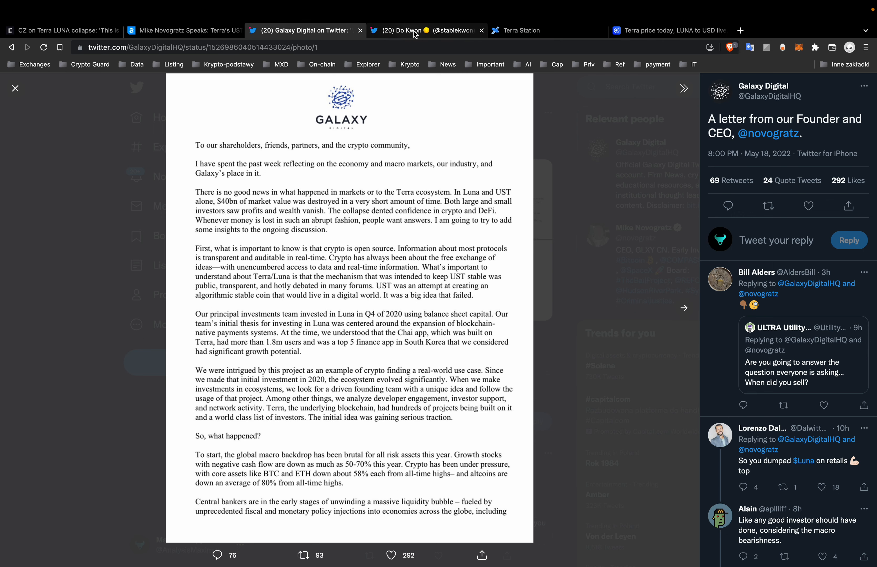
click(423, 31)
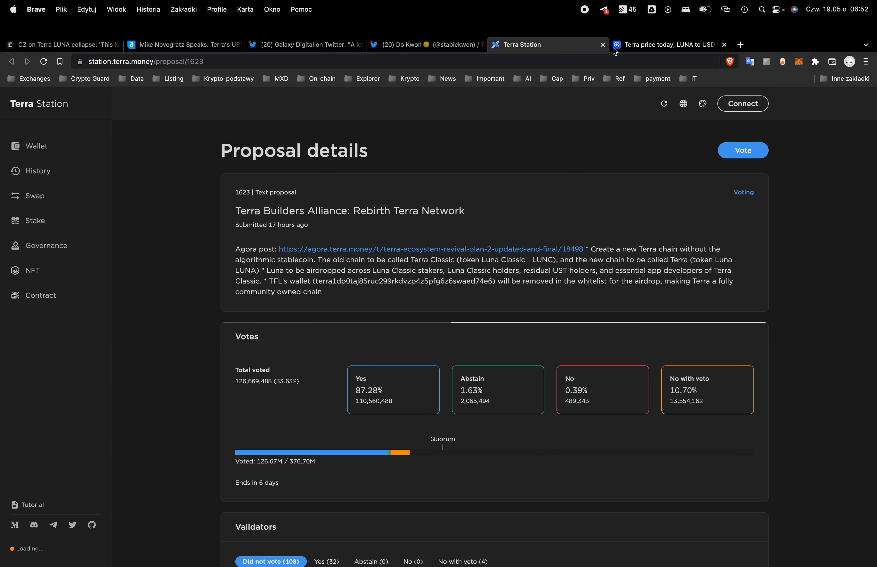
click(667, 45)
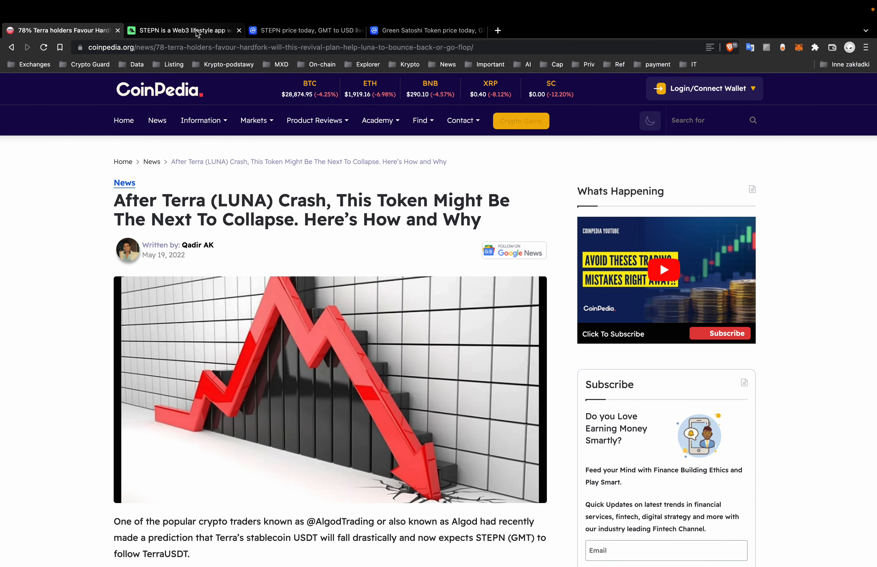
- View the STEPN (GMT) and Green Satoshi Token price pages on CoinMarketCap, revisiting the Terra hard fork article between
click(305, 31)
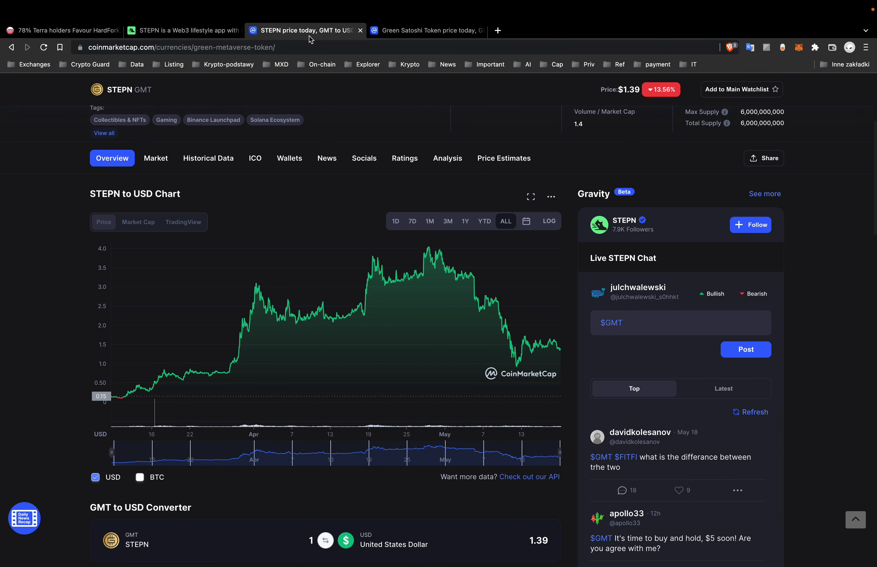
click(425, 30)
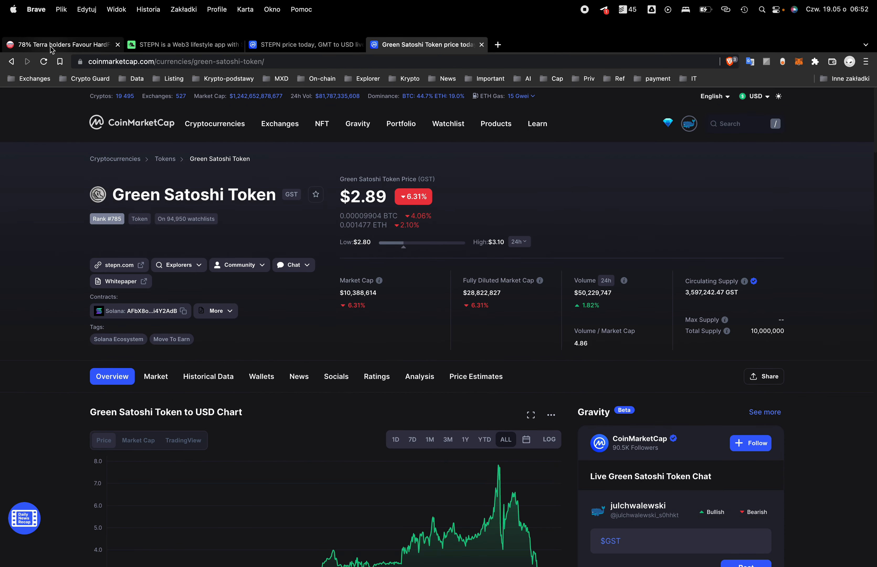
click(185, 45)
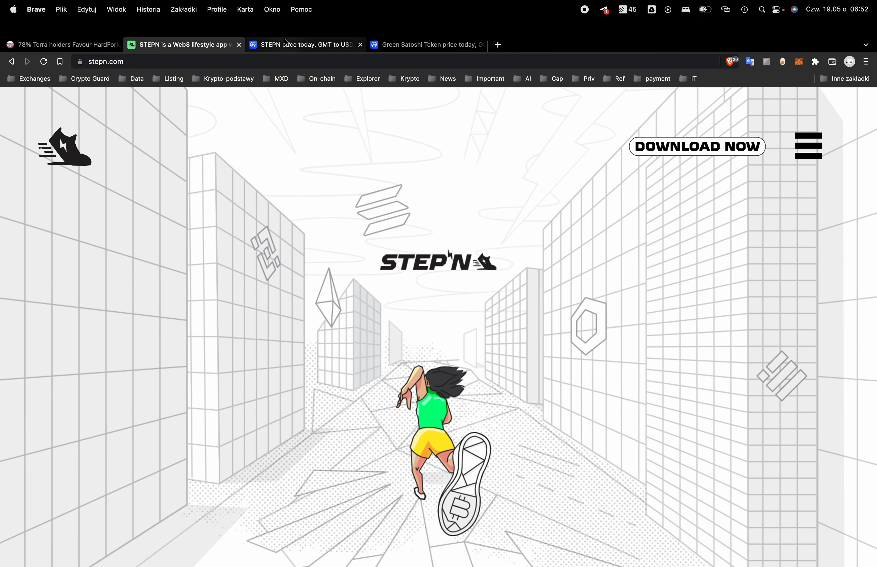
click(306, 45)
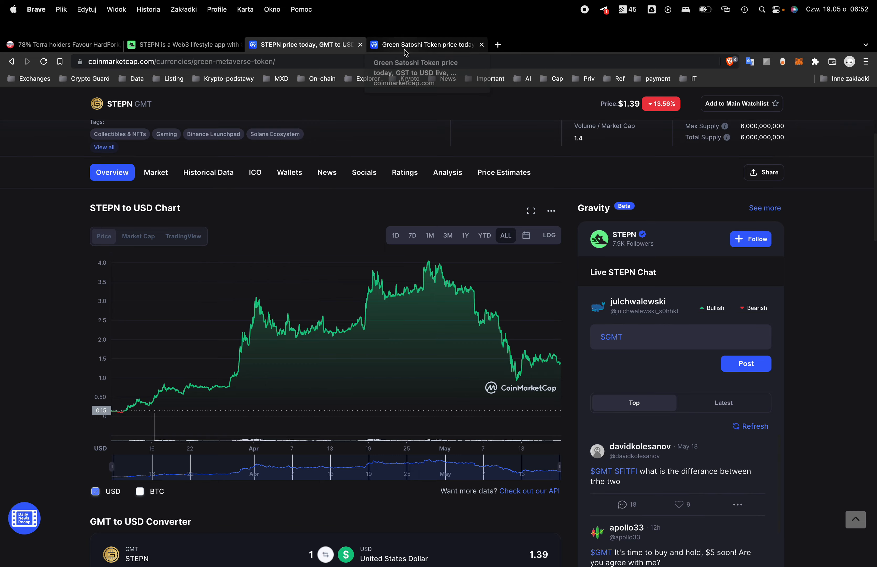
click(425, 44)
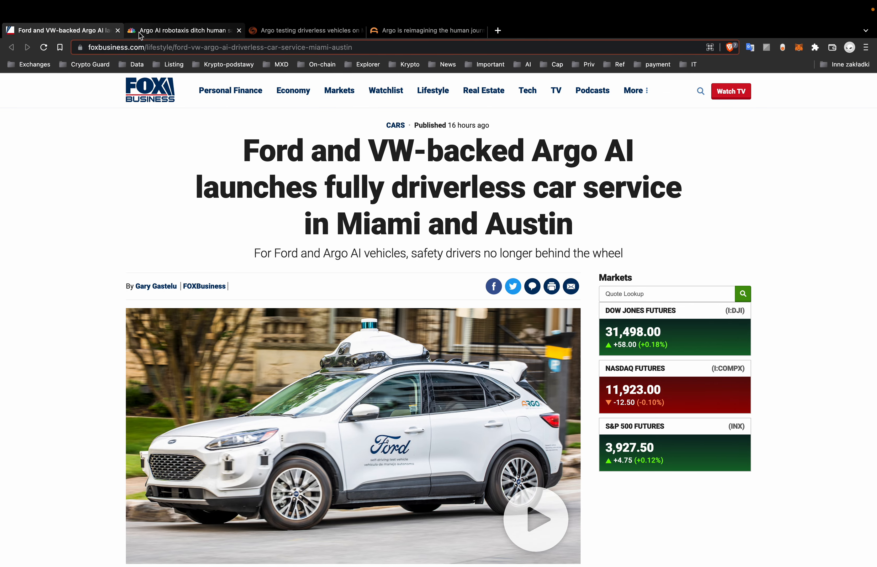
mouse_move(184, 30)
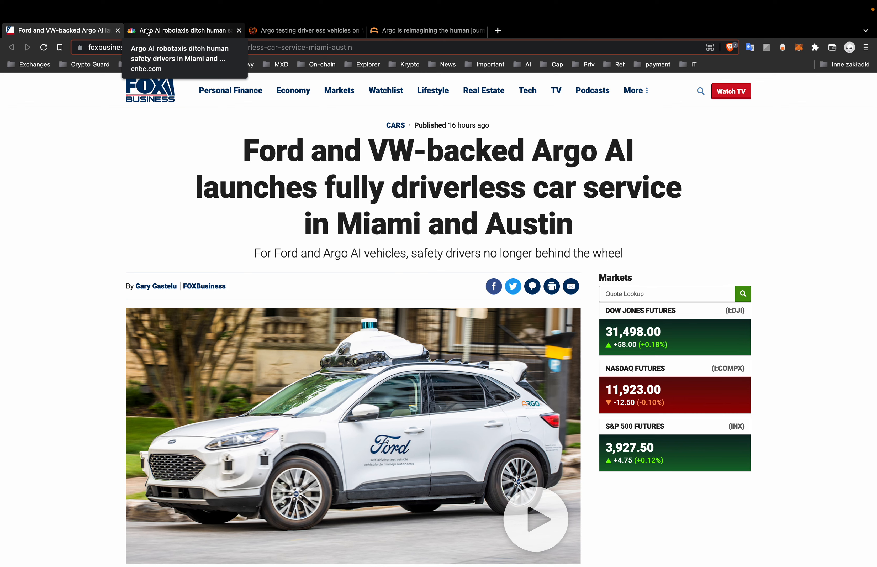
- Read the CNBC Argo robotaxi article, the Reuters Argo testing piece and the next Argo article
click(181, 30)
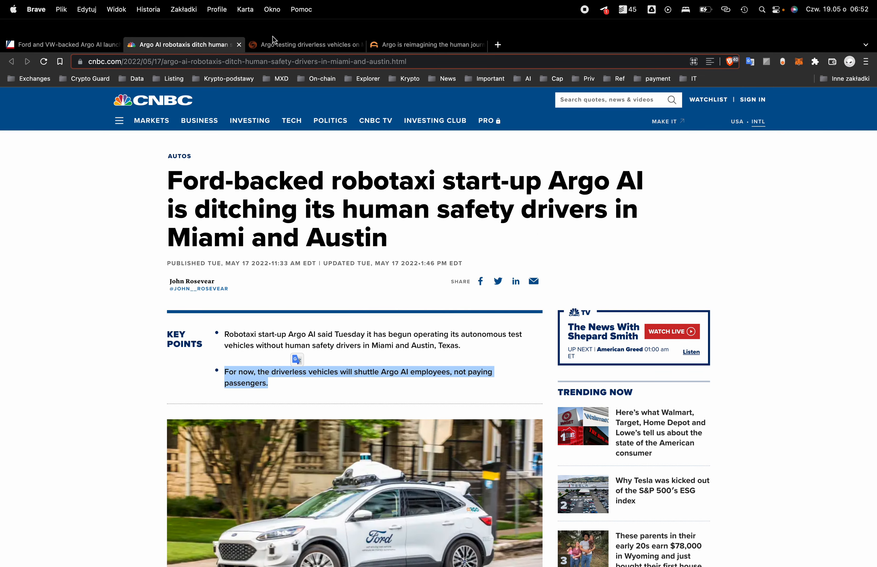
click(305, 44)
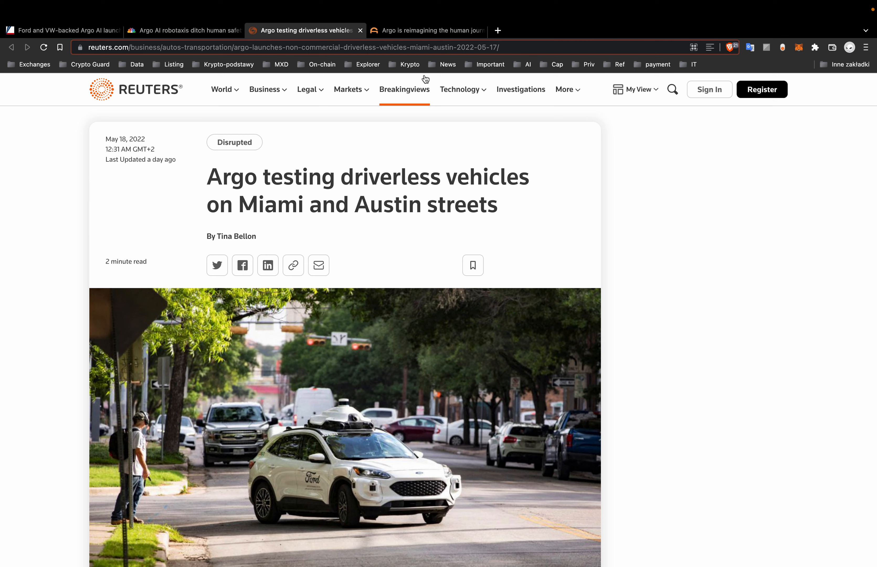
click(426, 30)
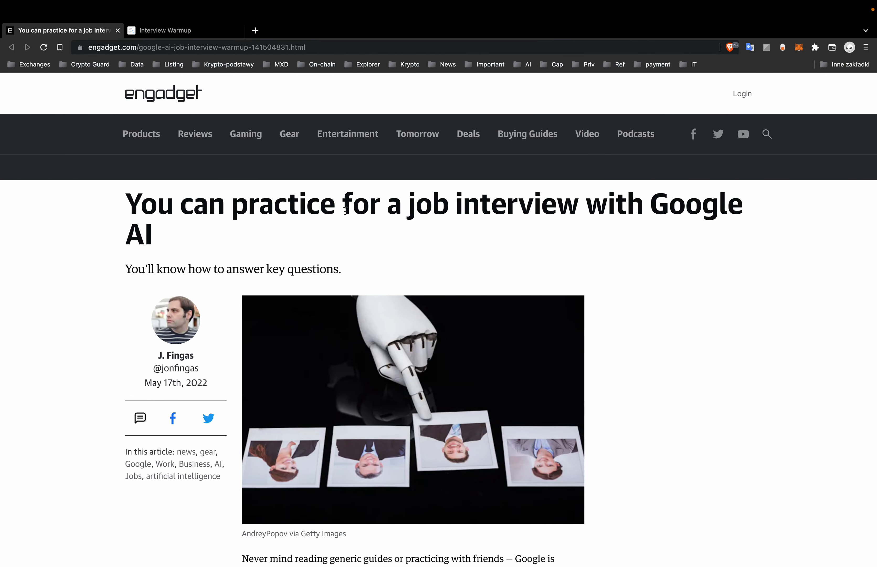
mouse_move(279, 213)
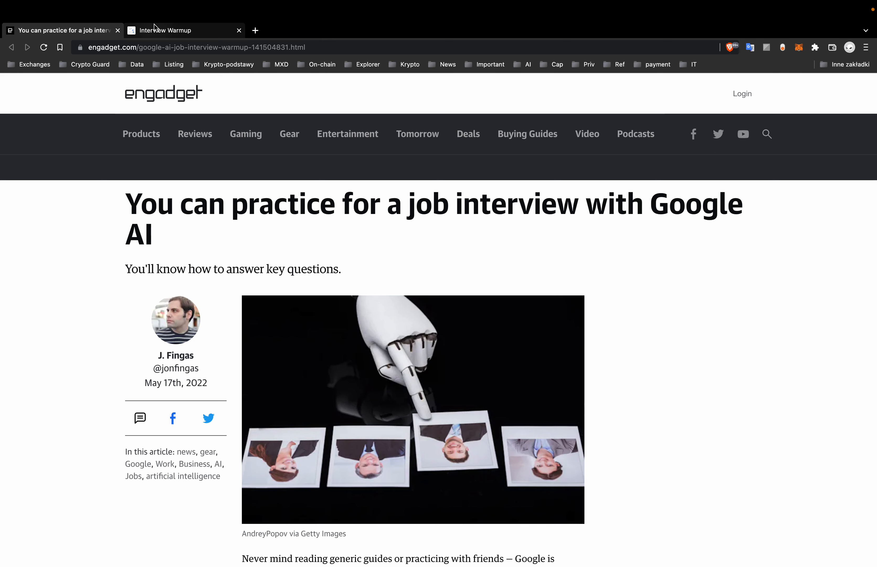
- Try Google's Interview Warmup page by answering the sample question about a mistake
click(185, 30)
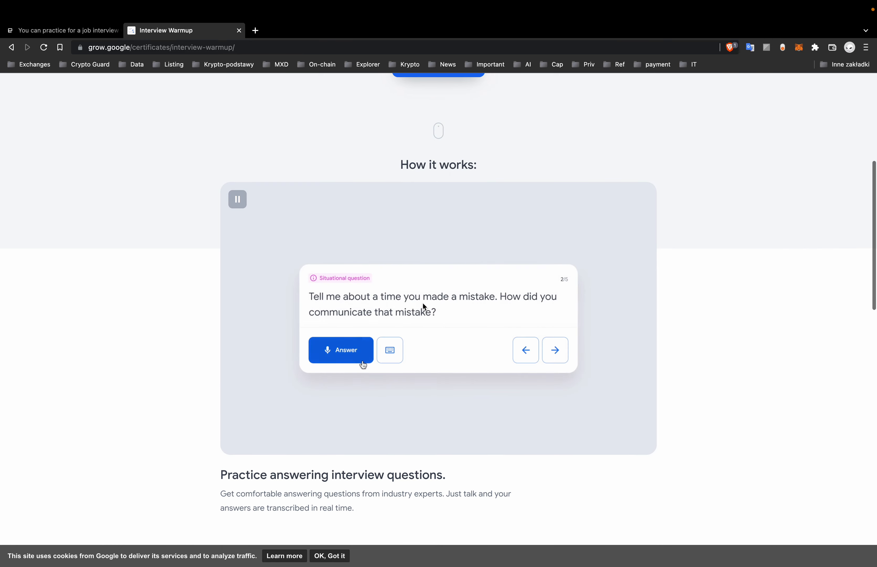
click(341, 350)
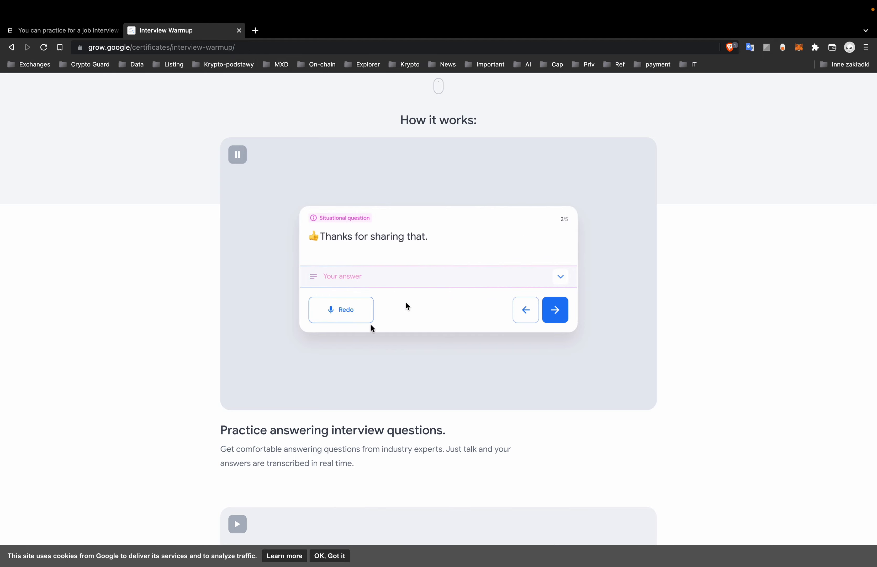
click(554, 310)
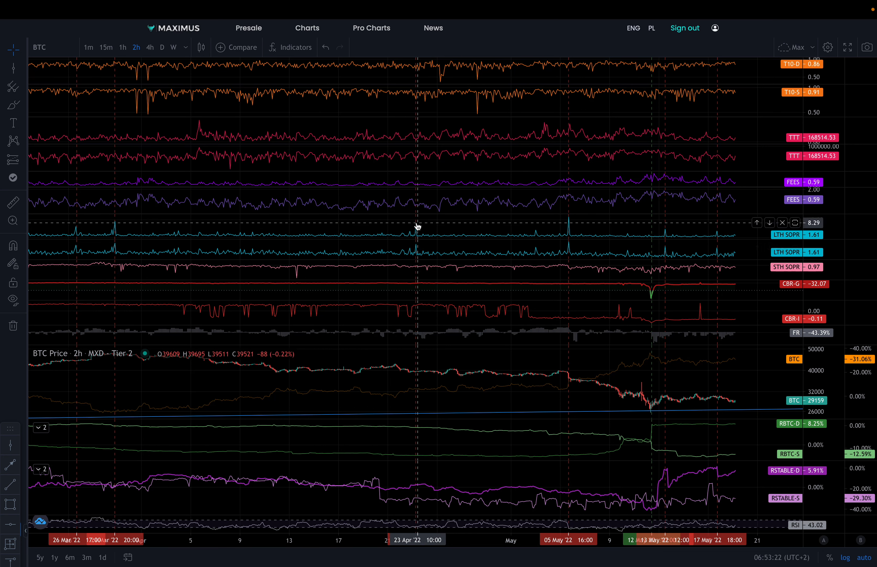
mouse_move(571, 228)
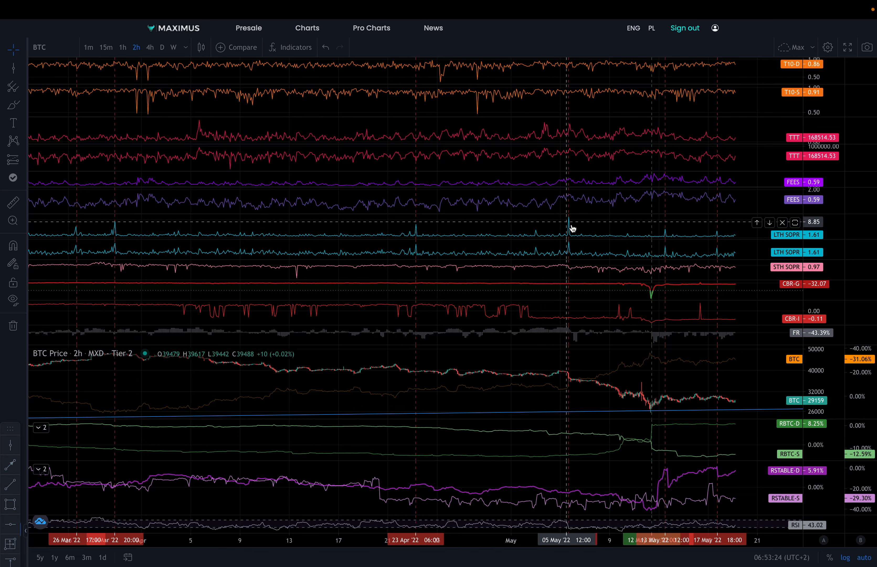
mouse_move(717, 236)
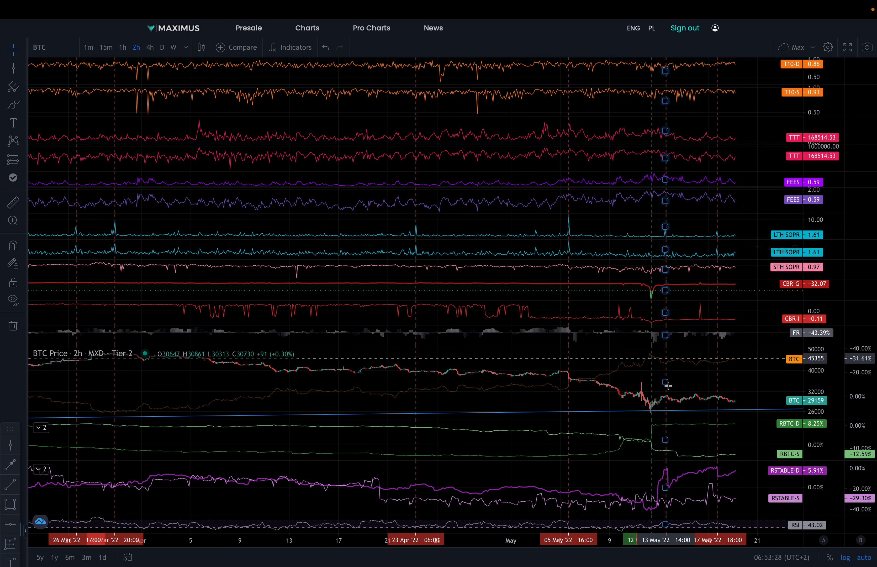
mouse_move(570, 373)
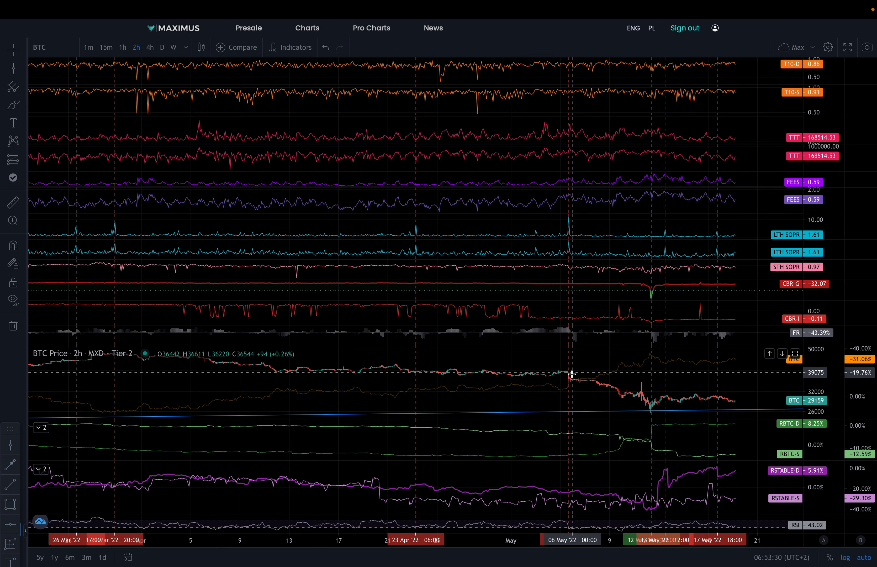
mouse_move(123, 361)
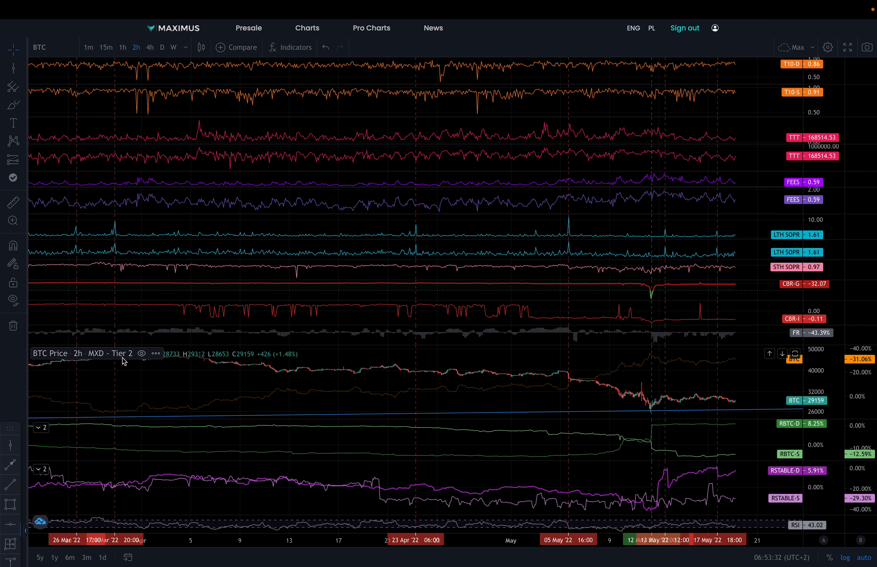
mouse_move(565, 366)
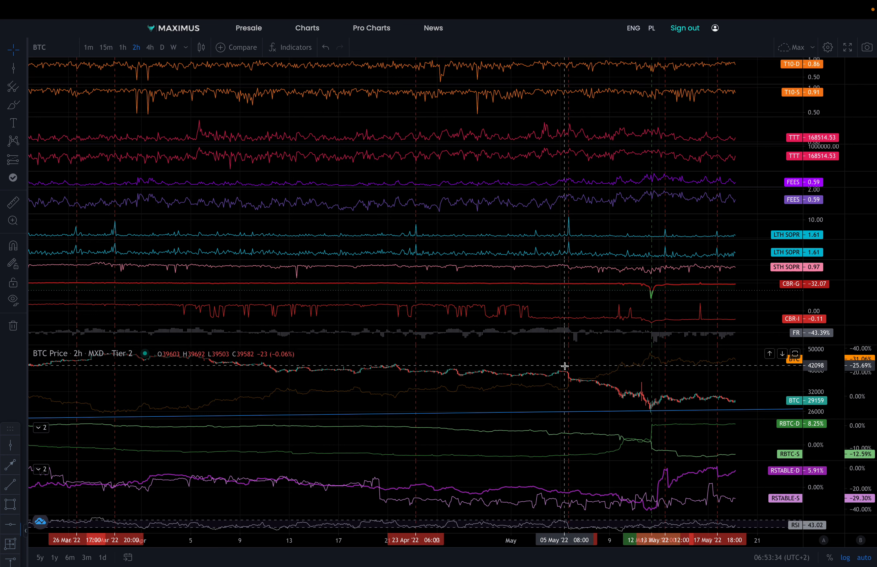
mouse_move(643, 288)
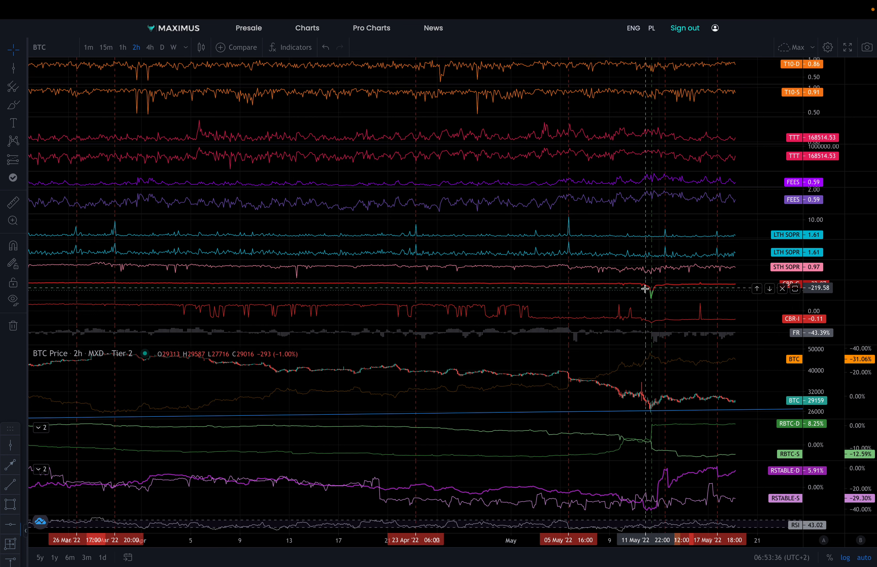
mouse_move(652, 288)
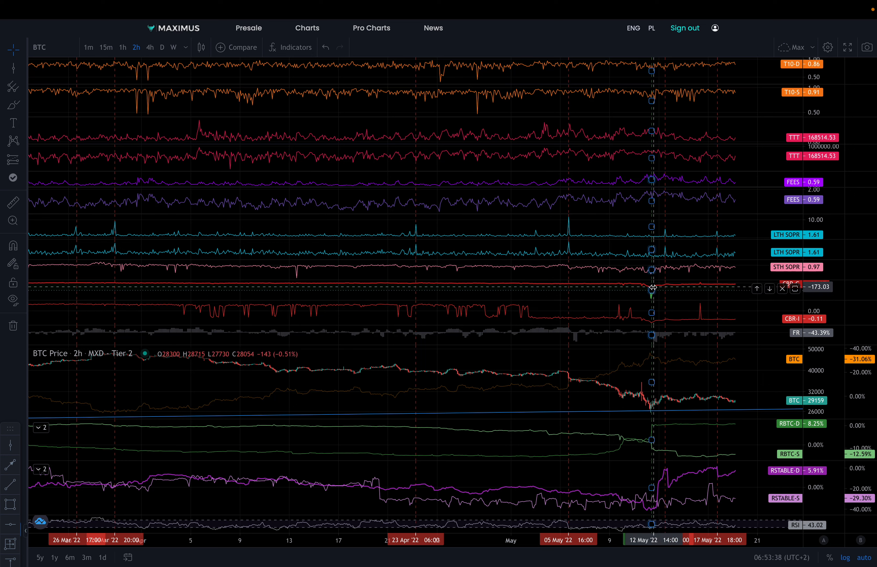
mouse_move(656, 300)
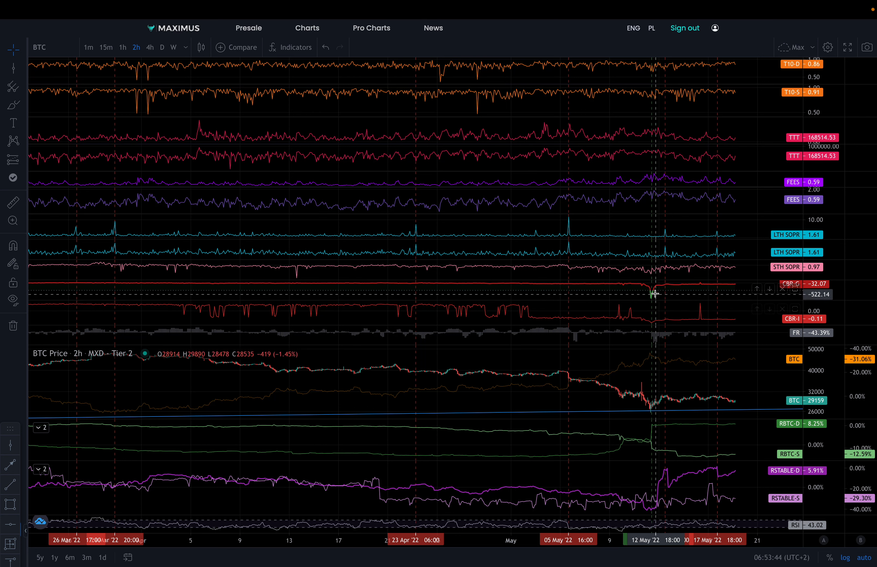
mouse_move(654, 395)
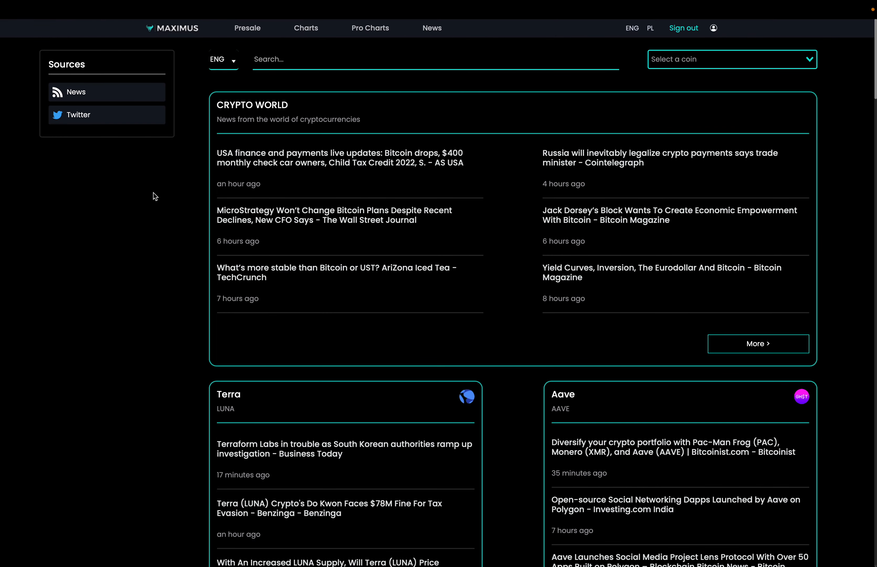
mouse_move(571, 212)
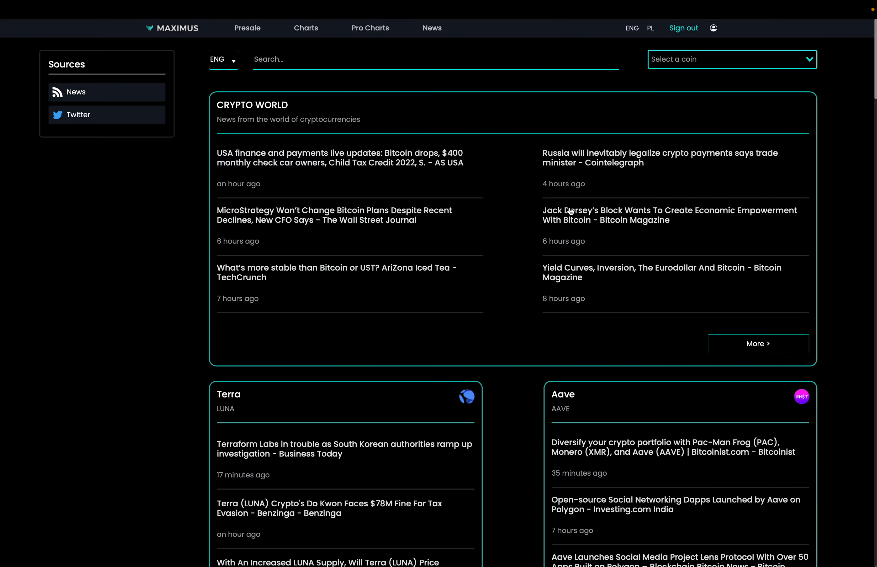
- Scroll the MaxData news page down to the Terra and Aave headline cards
scroll(down, 3)
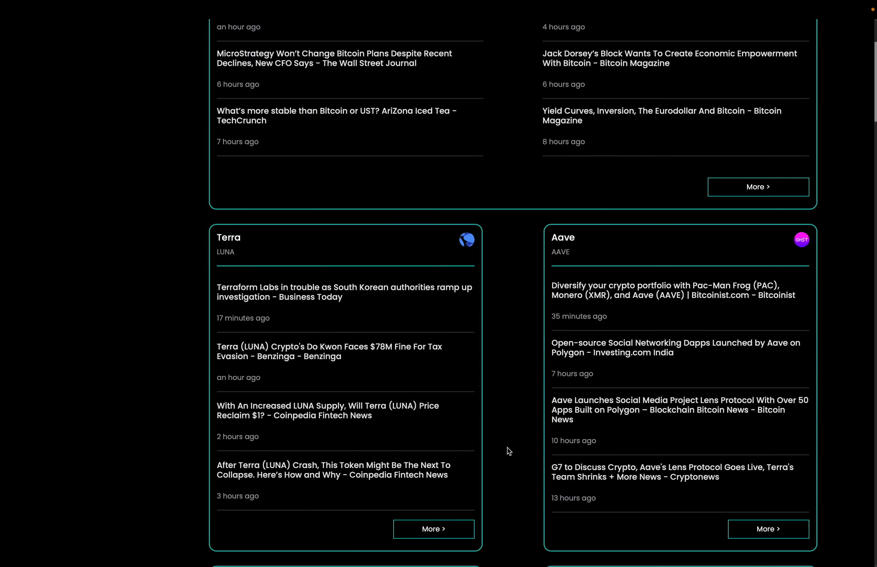